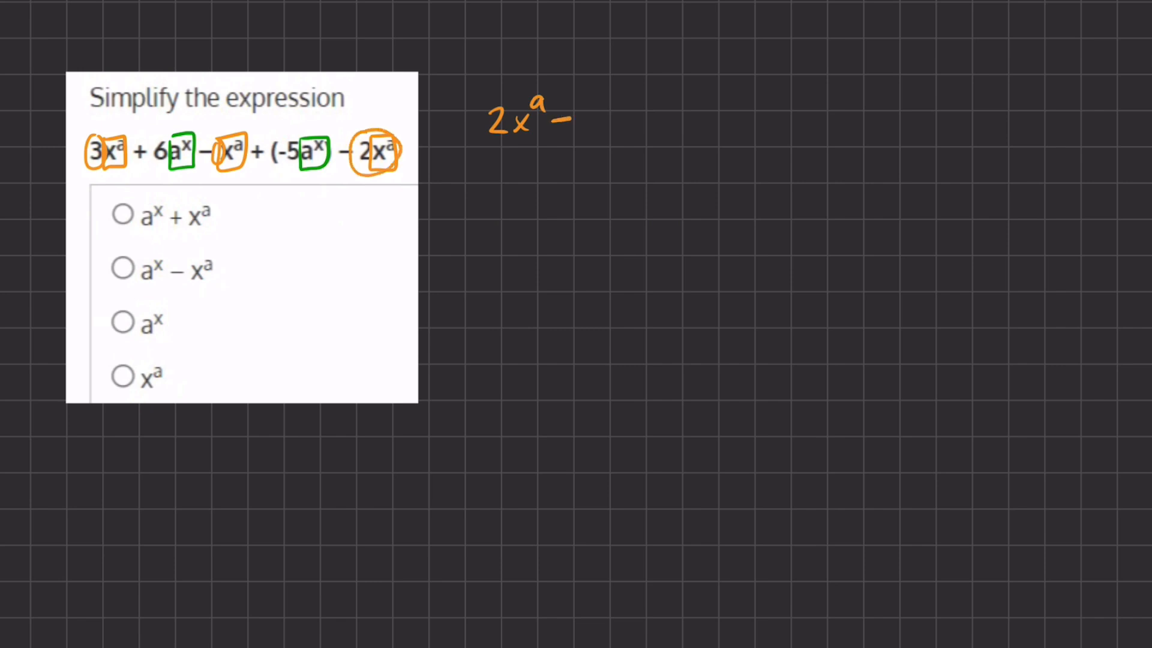
Step: Handwrite the orange line 2x^a − 2x^a = 0 showing the x^a terms cancel
type("2x^a")
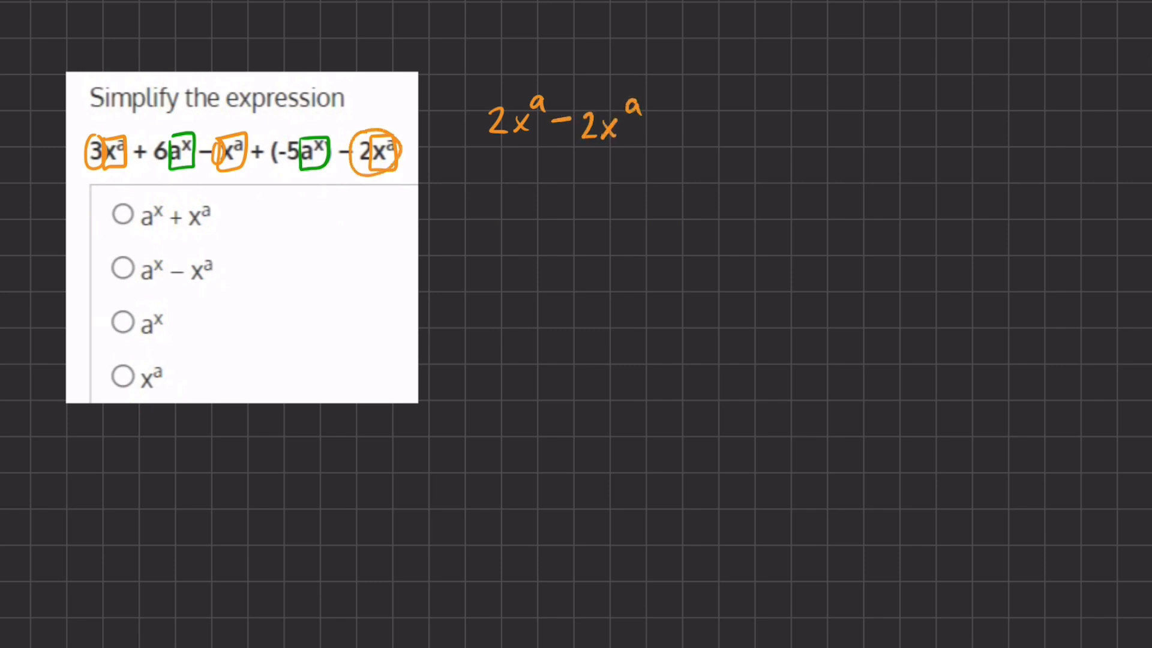
type("= 0")
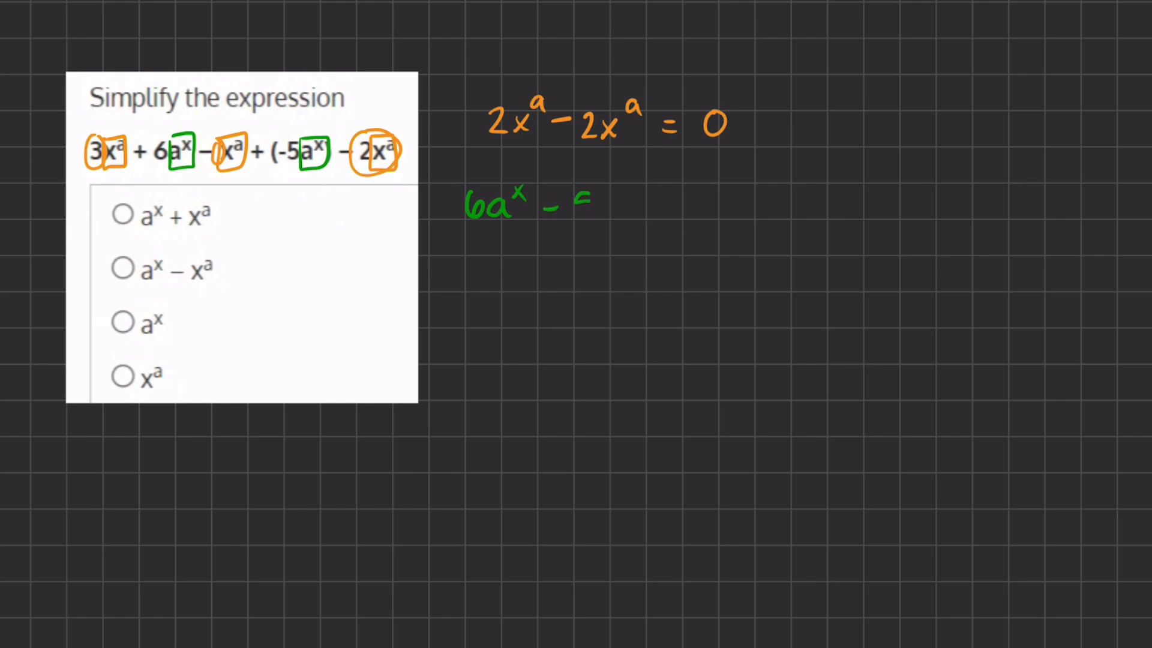
Step: Write the green line 6a^x − 5a^x = a^x and box the a^x result
type("5a^x -")
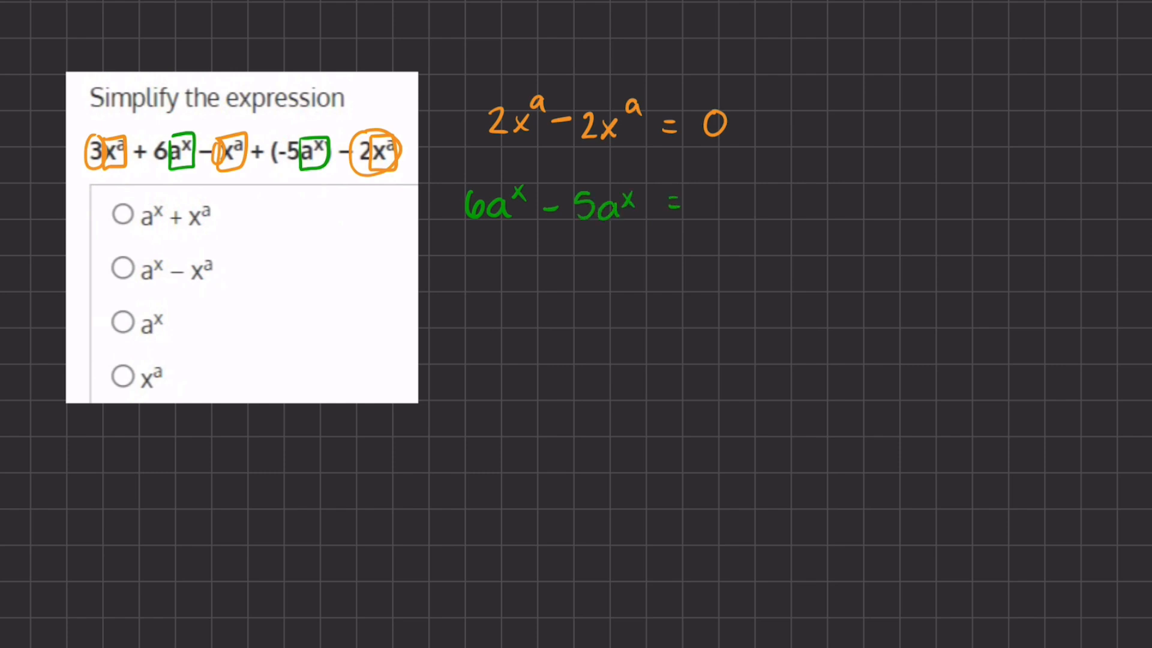
type("a^x")
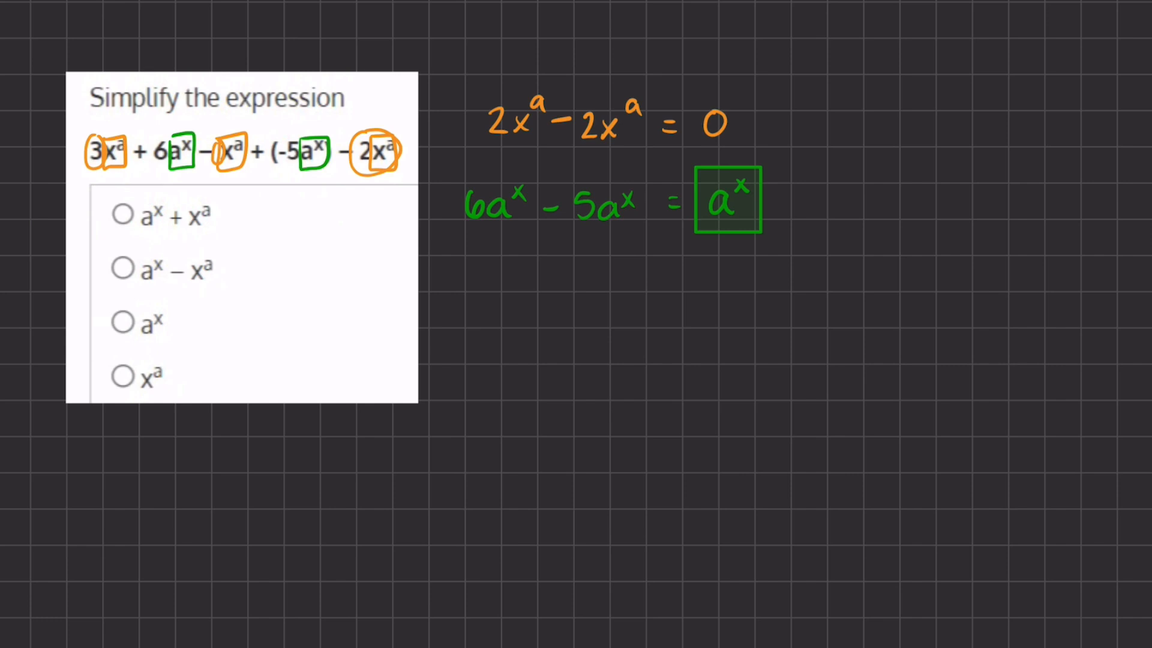
Step: Fill in the radio button beside option a^x as the chosen answer
left_click(122, 322)
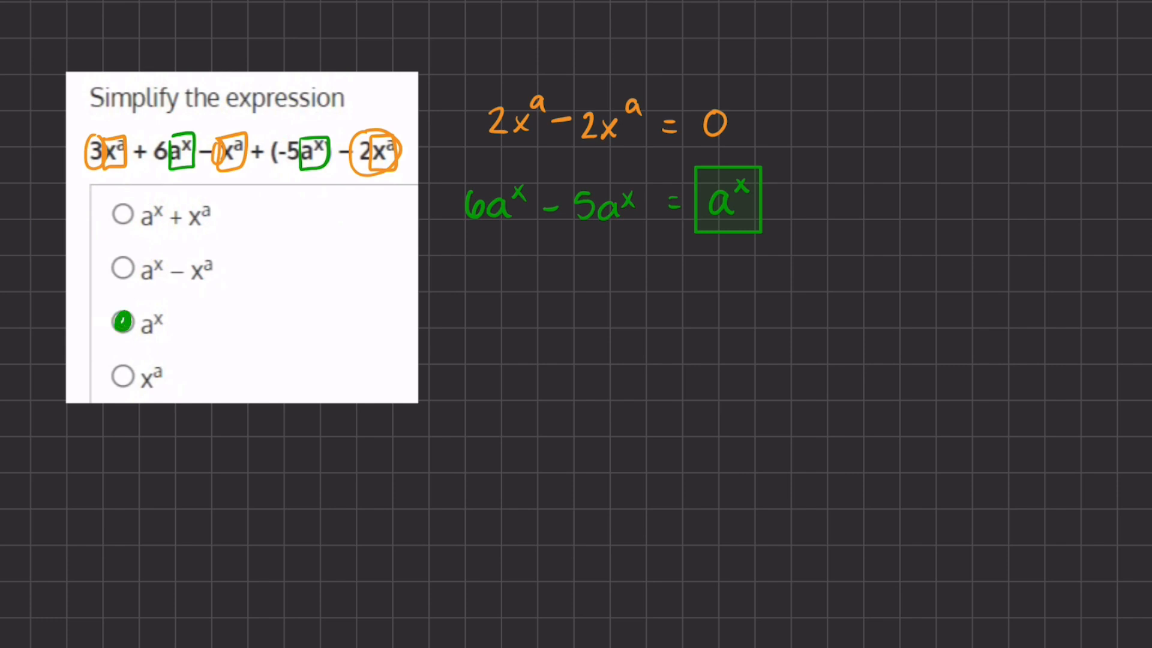
left_click(122, 322)
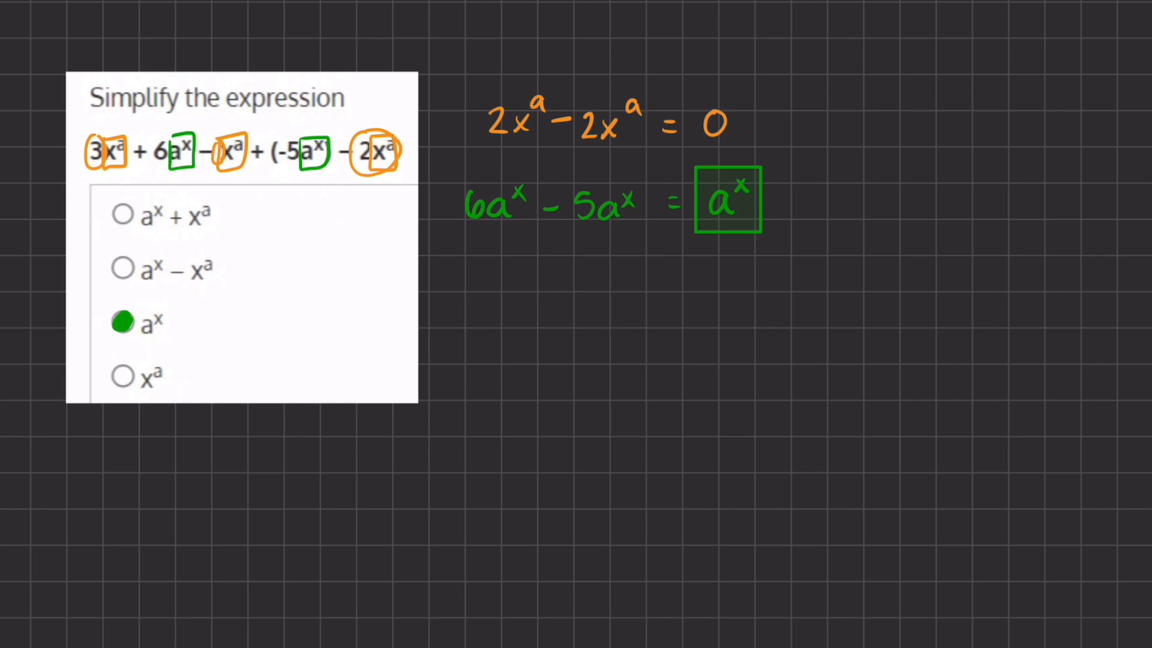